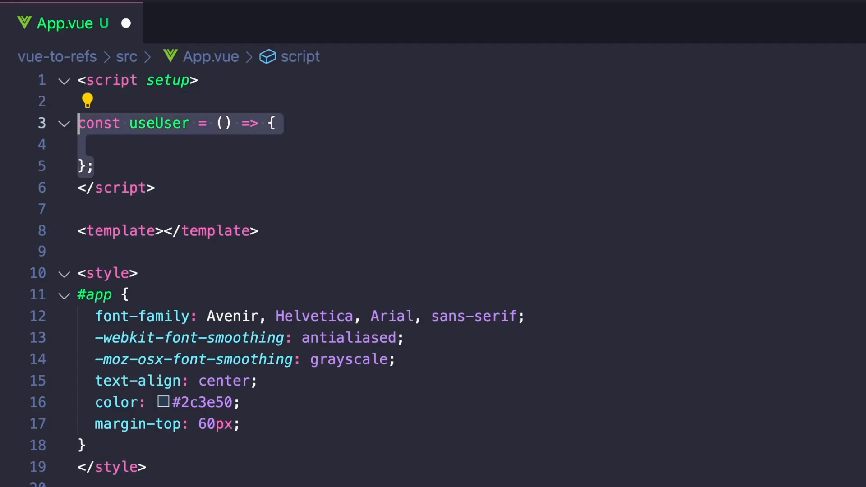
Step: Import ref and toRefs from vue and fill the user ref with name "Matt" and website "learnvue.co"
type("import { ref, toRefs } from \"vue\";")
left_click(472, 144)
type("const user = ref({")
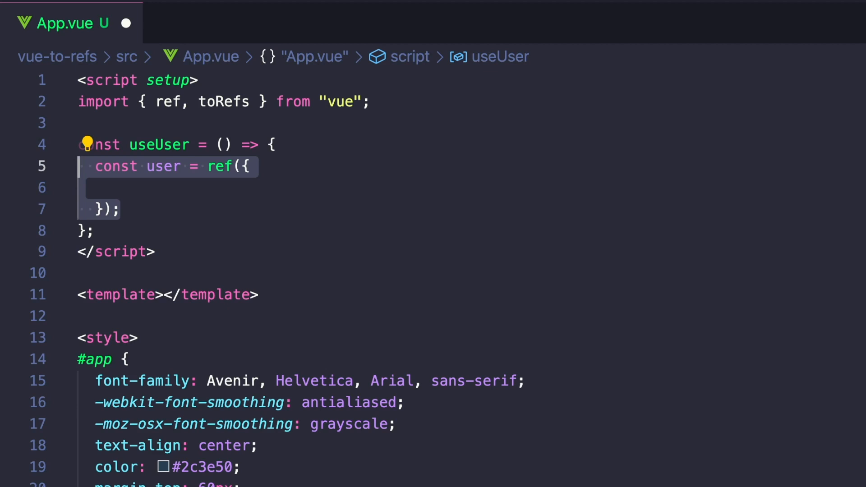
type("name: \"Matt\",")
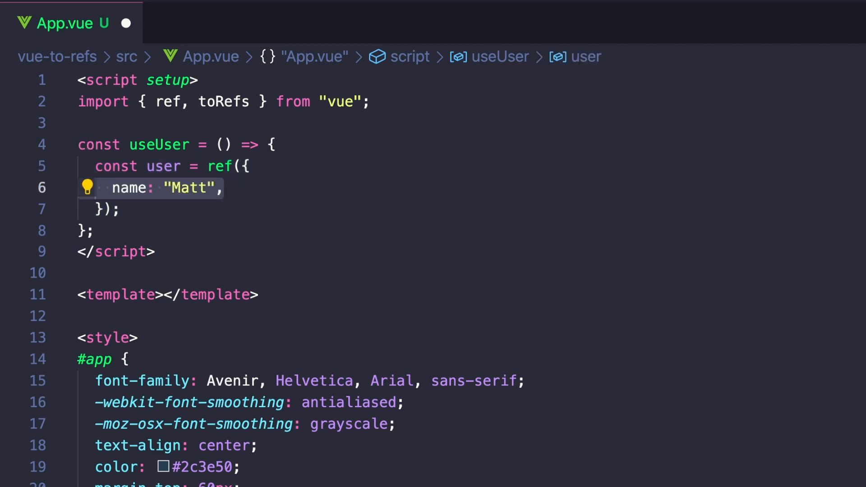
type("website: \"learnvue.co\",")
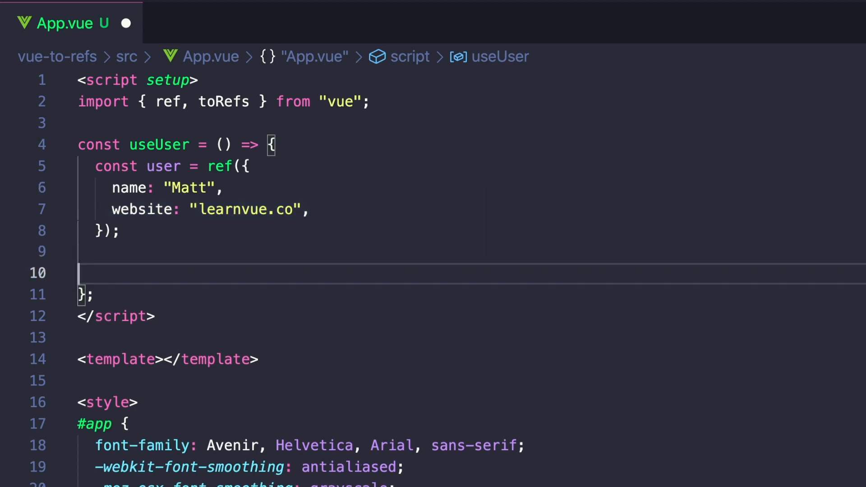
Step: Destructure name and website via toRefs(user.value) and log user.value.name and website.value (youtube.com/learnvue) to show syncing
type("const { name, website } = user.value")
type("console.")
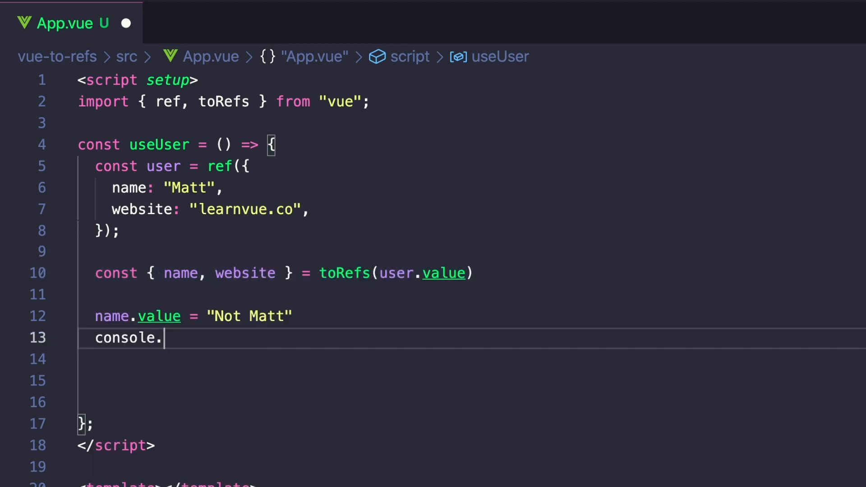
type("log(user.value.name) // => Not Matt")
left_click(471, 380)
type("user.value.website = \"youtube.com/learnvue")
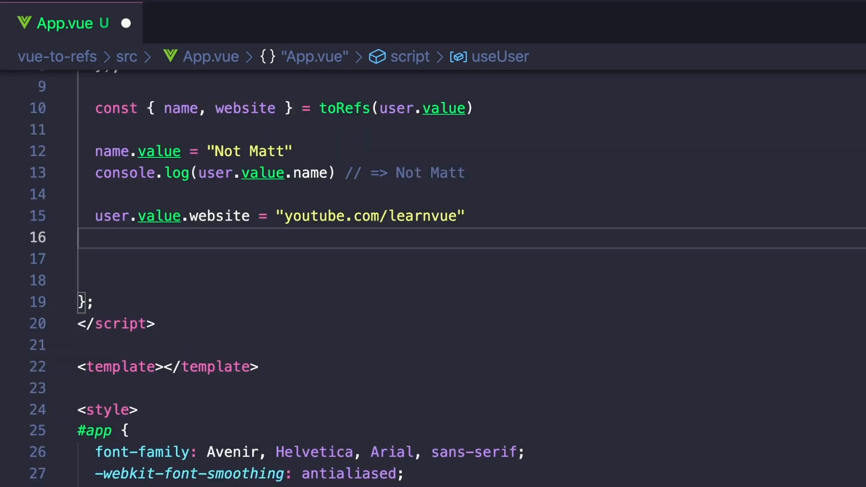
type("console.log(website.value) // =>")
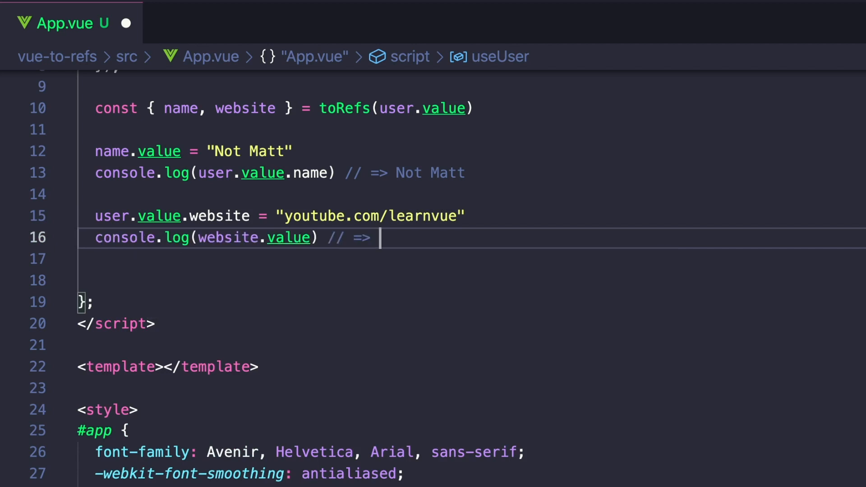
type("youtube.com/learnvue")
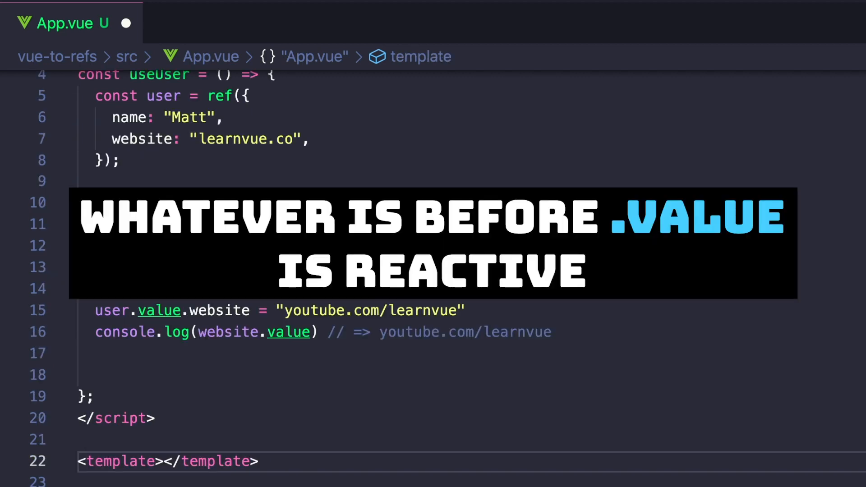
Step: In user.js, export useUser and add a resetName function setting user.value.name to ""
left_click(205, 23)
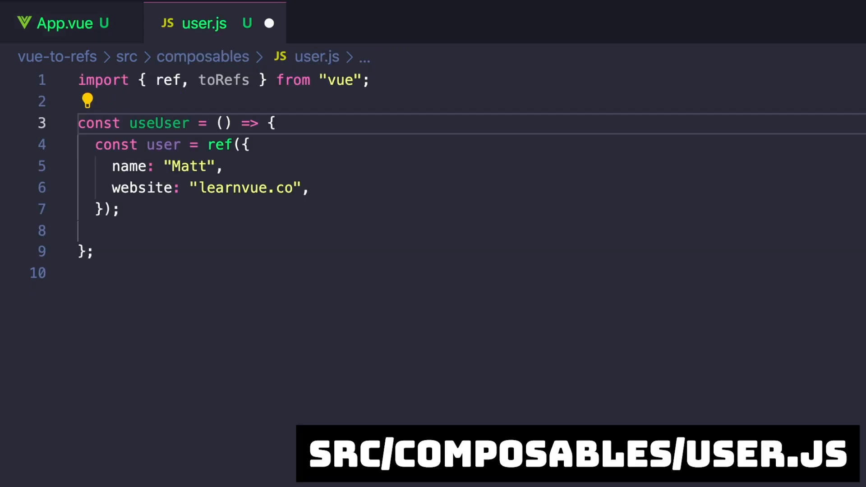
left_click(81, 273)
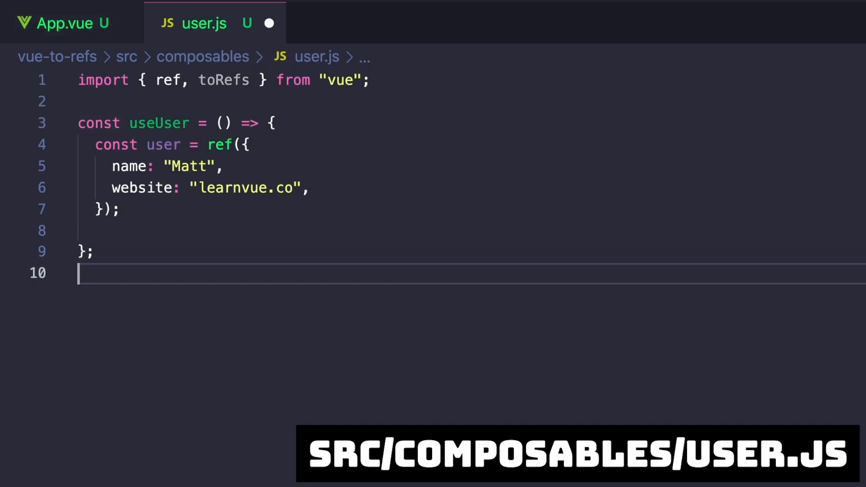
type("export")
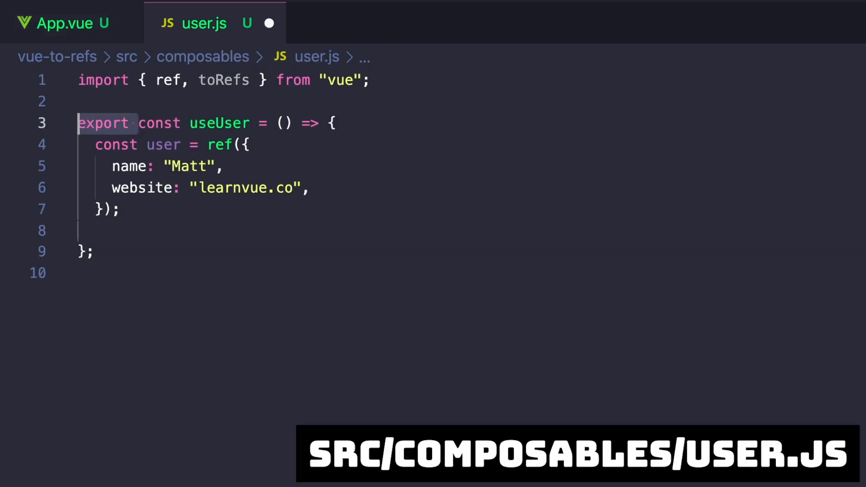
mouse_move(219, 123)
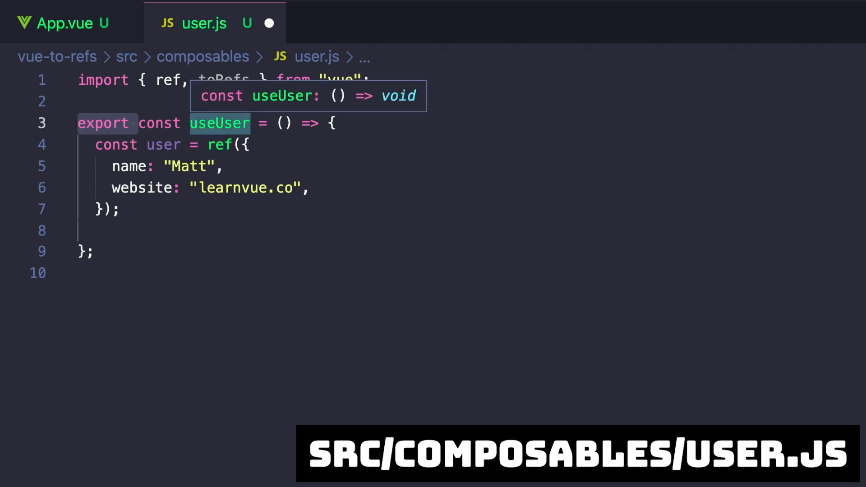
type("const resetName = () => {")
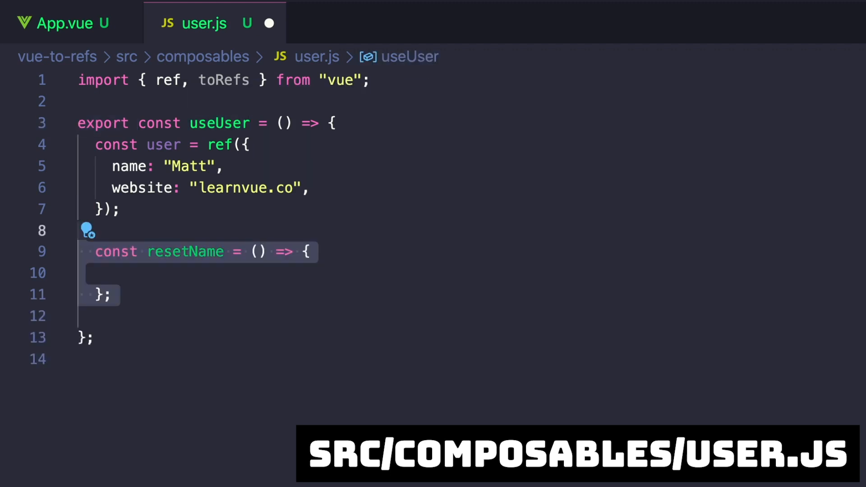
type("user.value.name = \"\";")
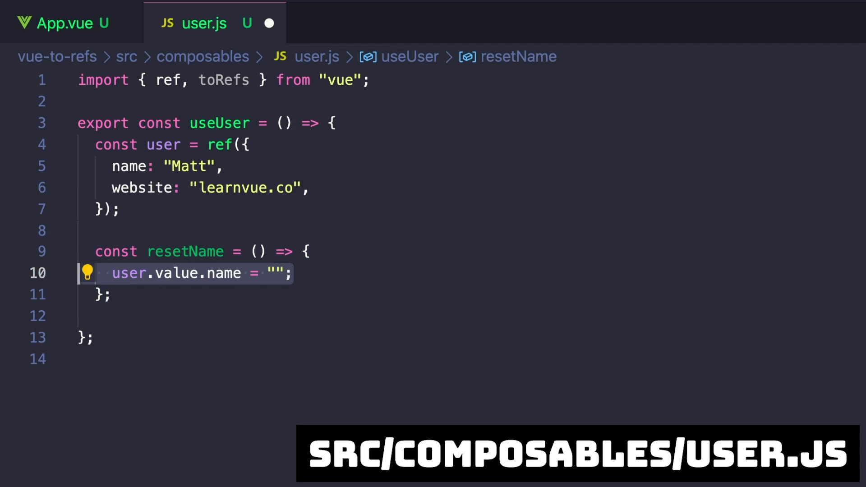
Step: Return resetName together with the spread toRefs(user.value) from useUser and save
type("return {")
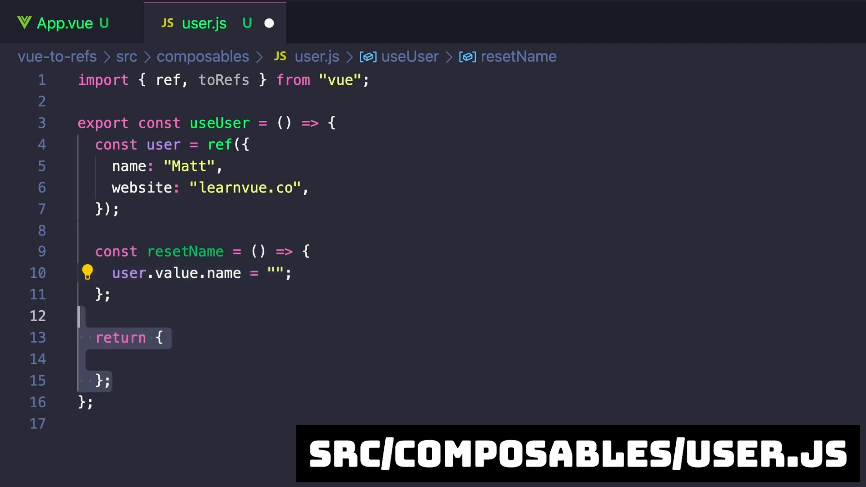
type("resetName,")
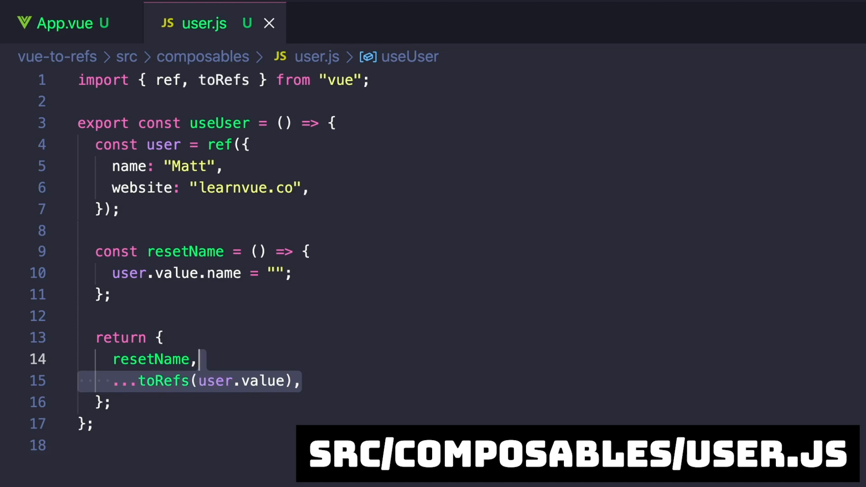